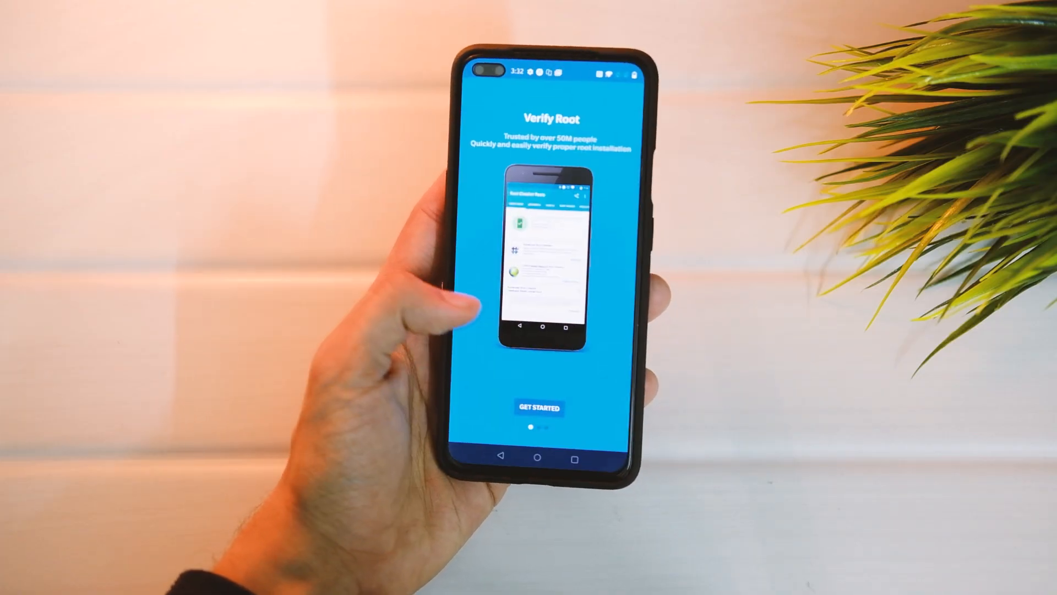
Step: Start the verification and confirm root access is properly installed, viewing the root statistics below
{"action": "left_click", "coordinate": [539, 406]}
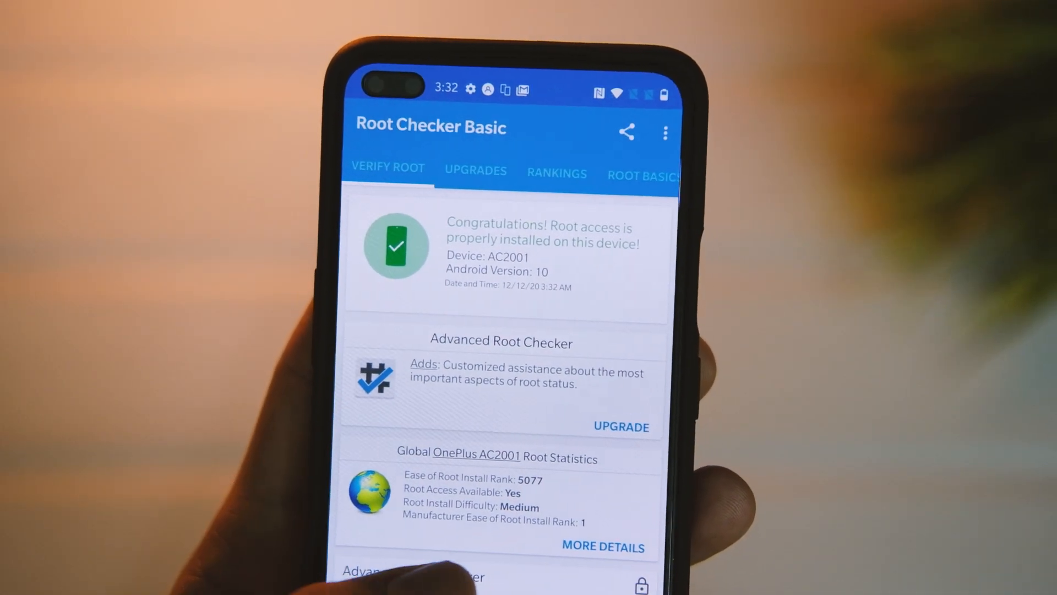
{"action": "scroll", "scroll_direction": "down", "scroll_amount": 3}
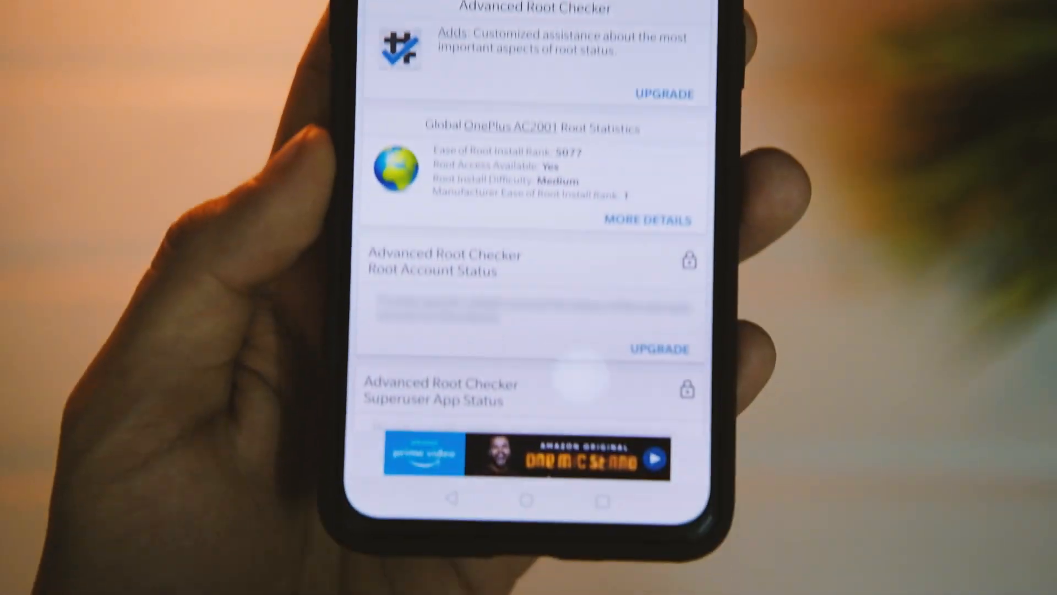